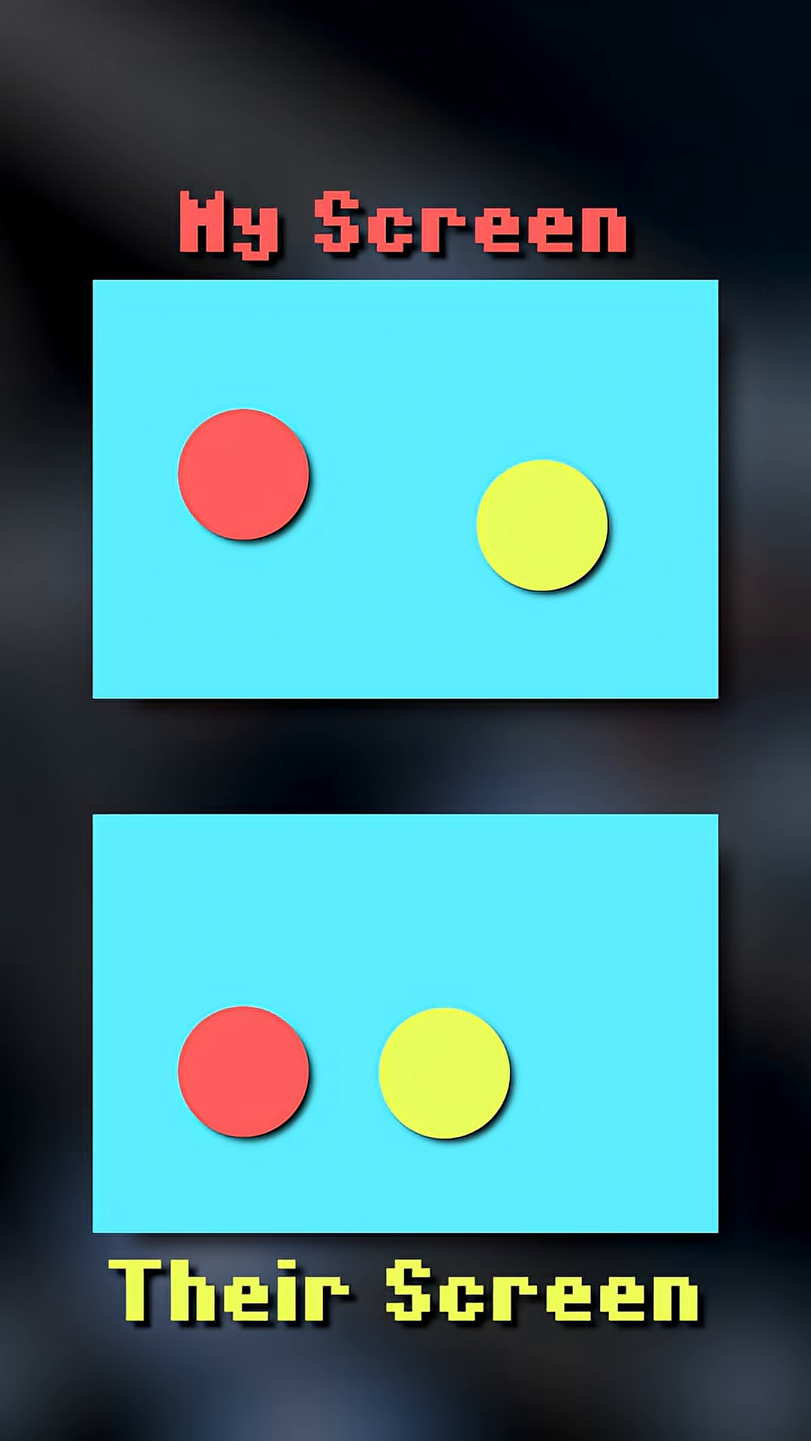
{"action": "scroll", "scroll_direction": "down", "scroll_amount": 3}
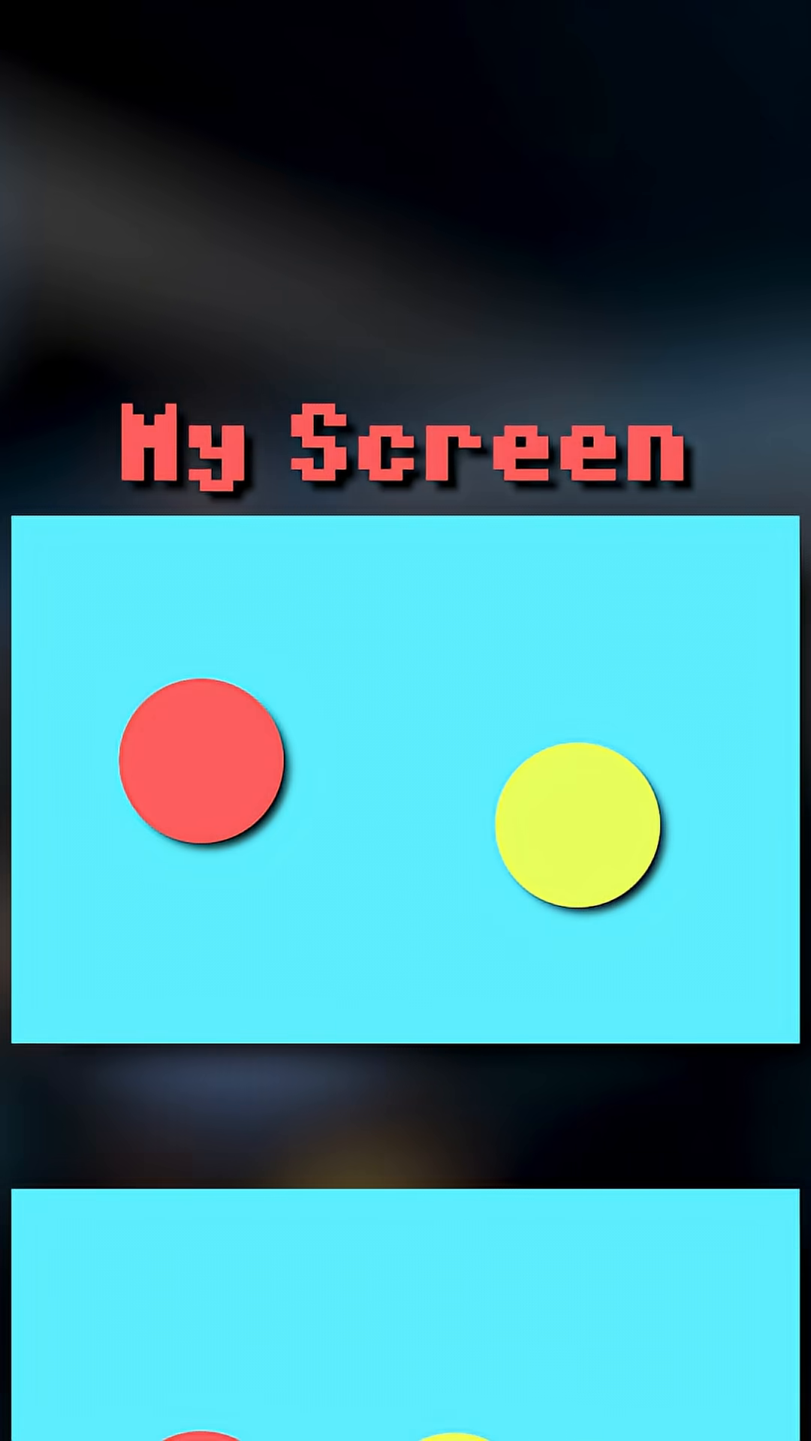